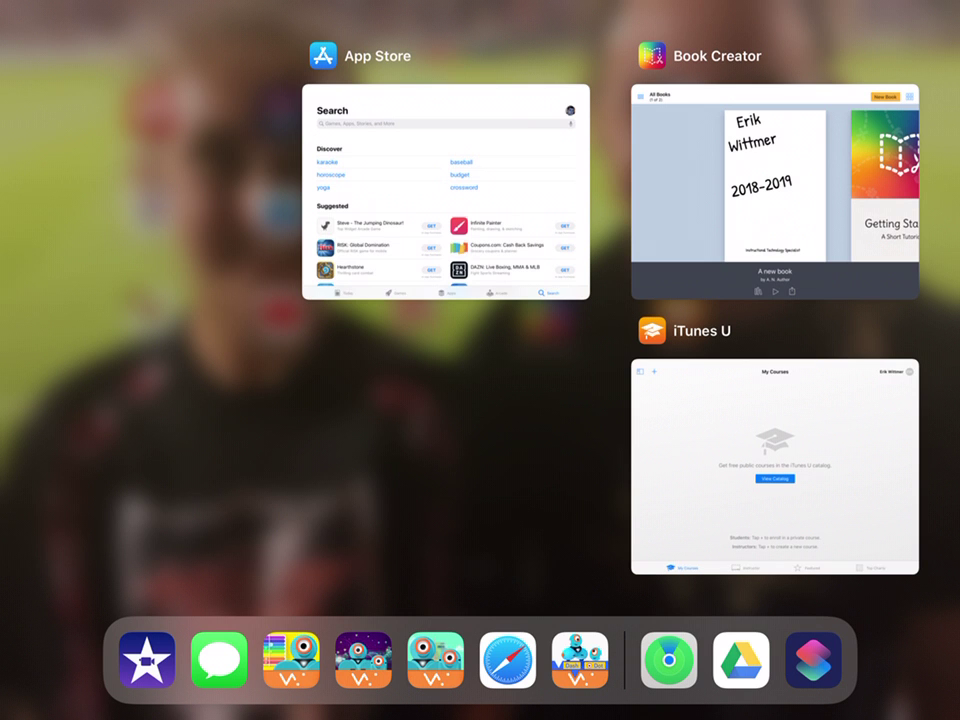
Step: Select the App Store preview card to reopen its Search page full screen
left_click(774, 190)
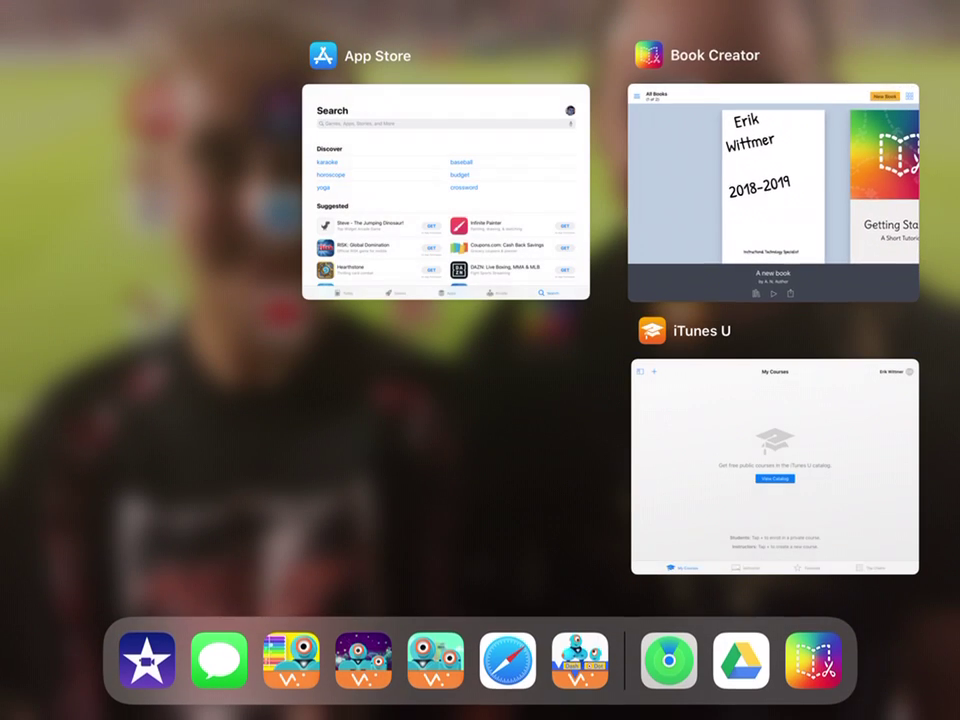
left_click(444, 190)
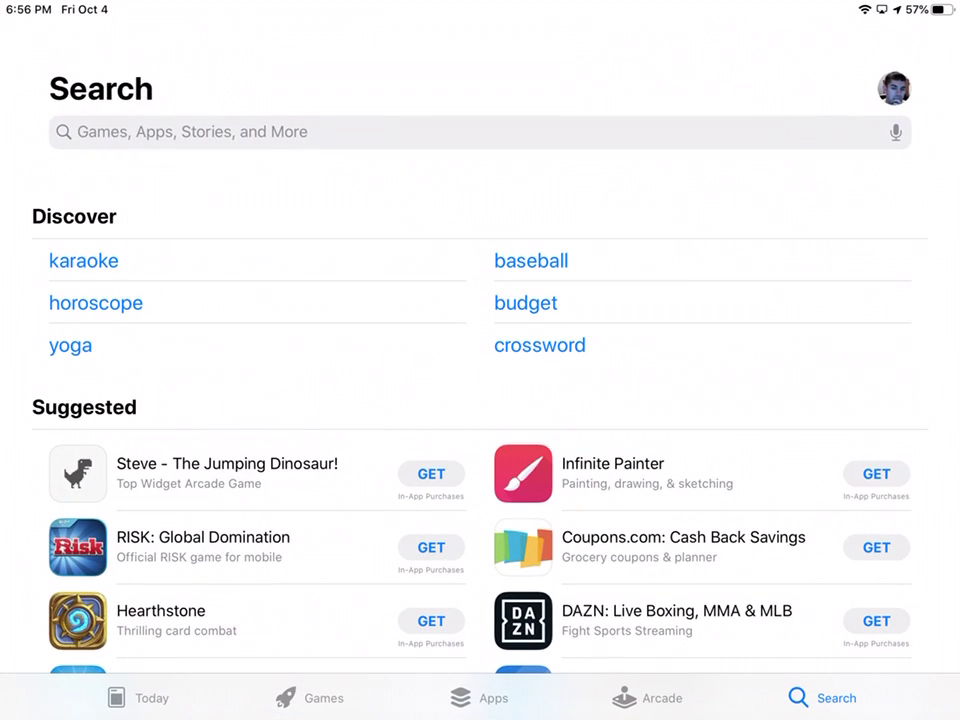